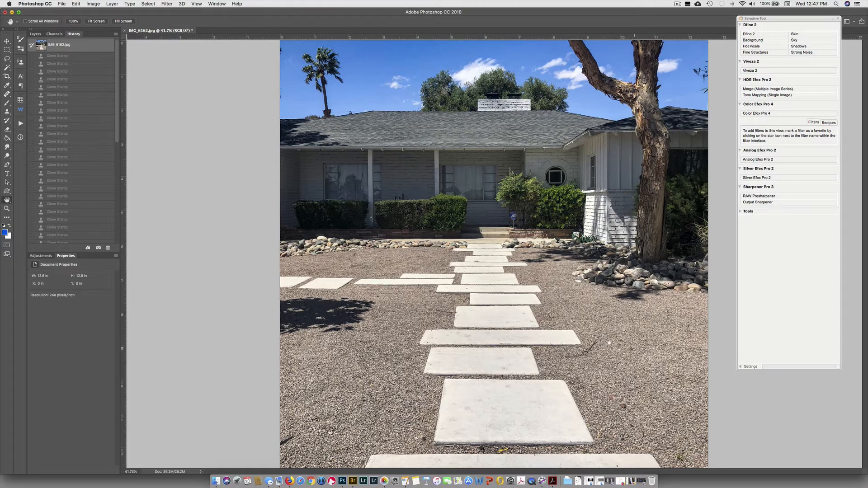
pyautogui.moveTo(105, 240)
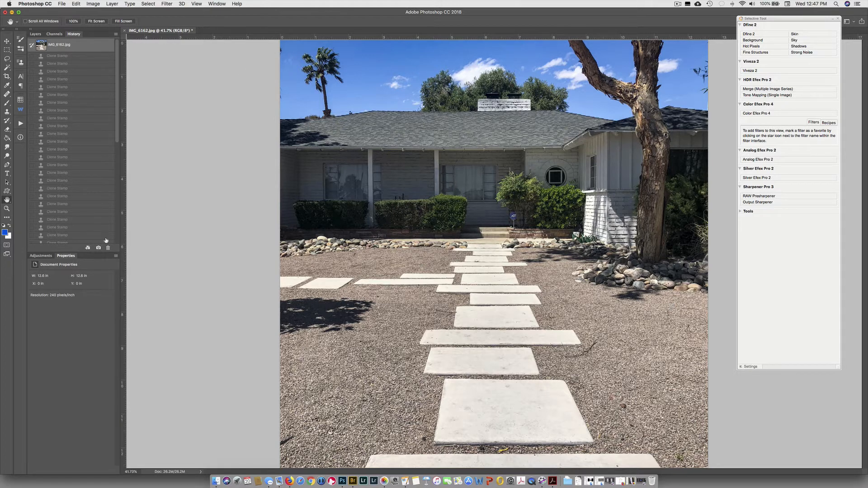
# Bring up the blending mode list for the new Silver Efex Pro 2 layer.
pyautogui.scroll(-3)
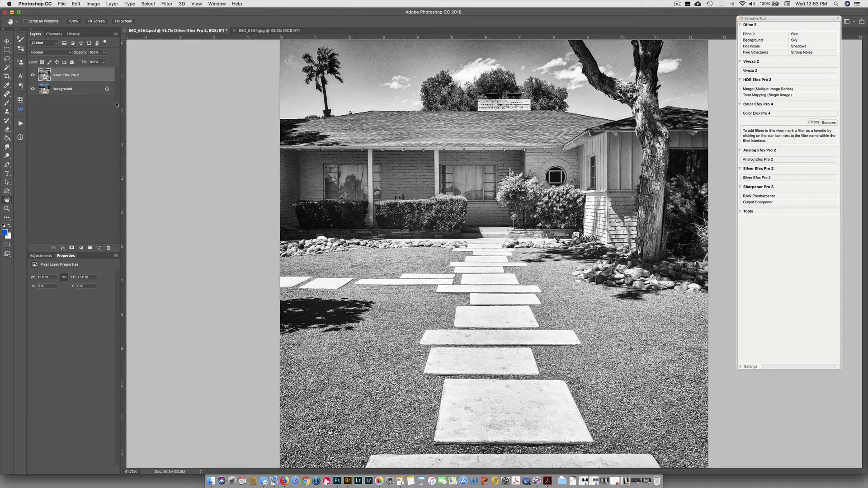
pyautogui.click(43, 51)
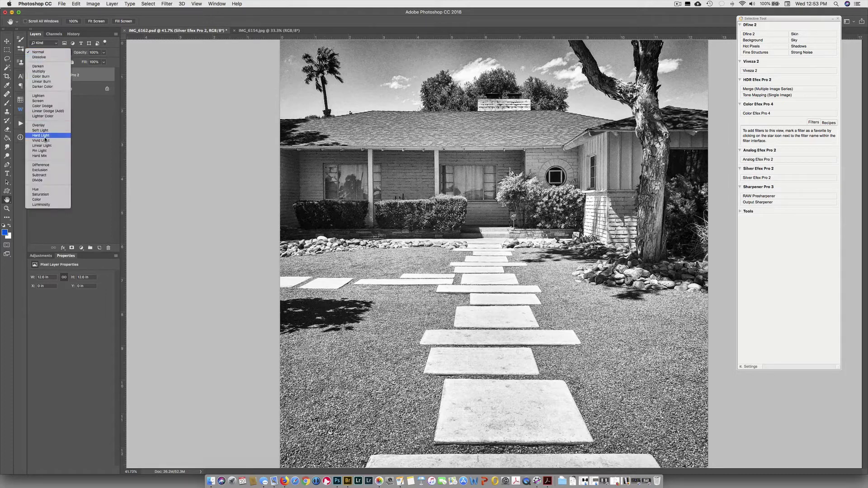
pyautogui.moveTo(39, 125)
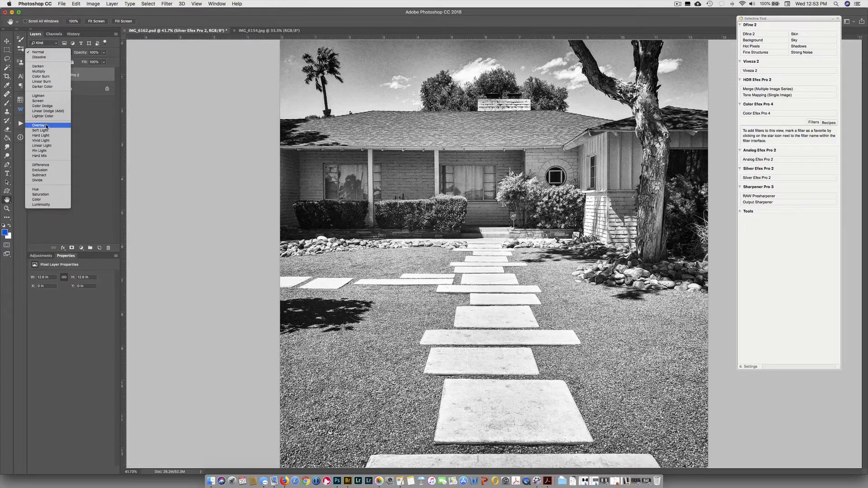
# Set the Silver Efex Pro 2 layer to Overlay and toggle its visibility to compare.
pyautogui.click(38, 125)
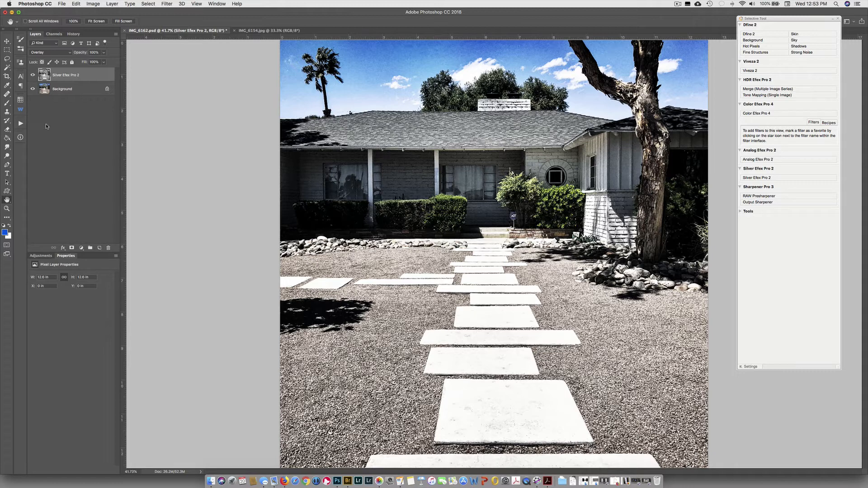
pyautogui.click(32, 75)
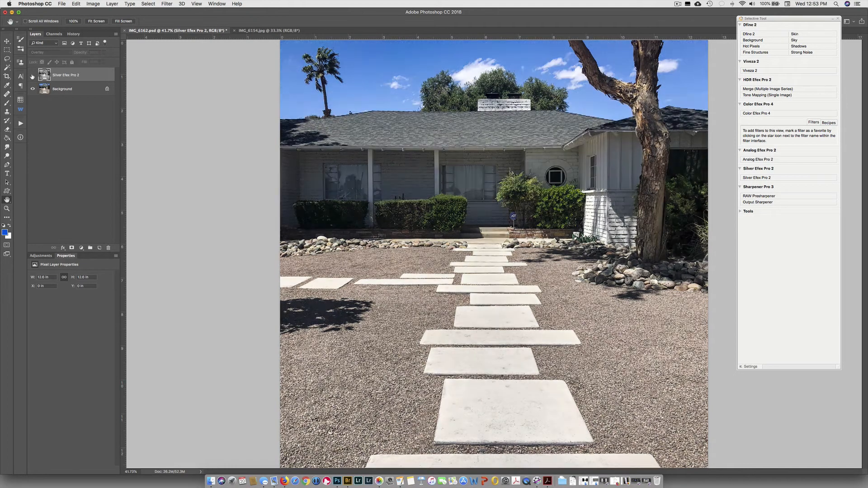
pyautogui.click(32, 75)
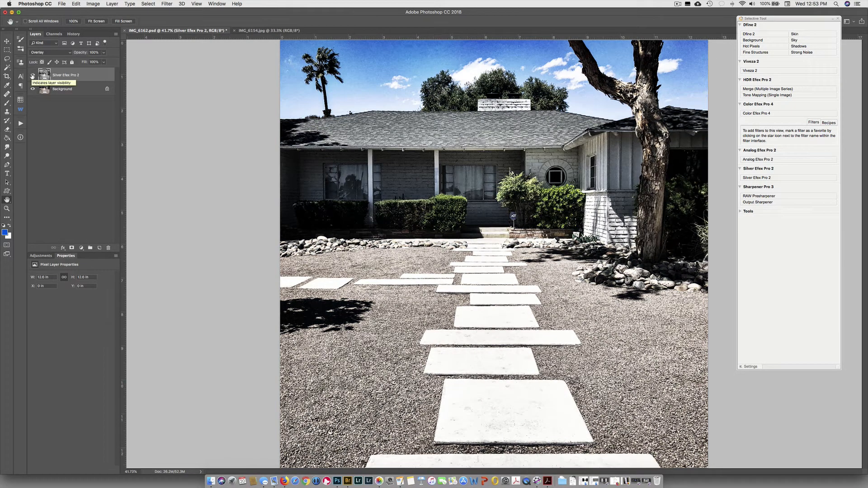